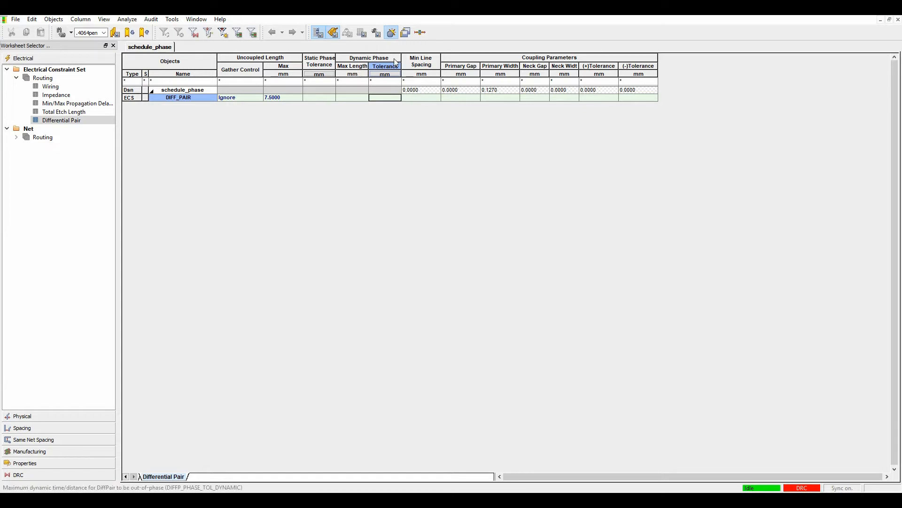
{"action": "mouse_move", "coordinate": [385, 65]}
{"action": "type", "text": "7.500"}
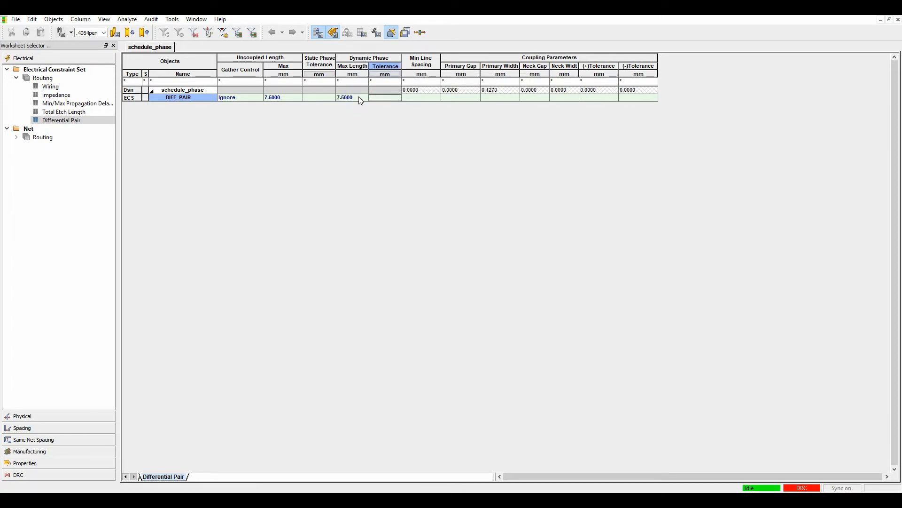
Enter 0.5 in the DIFF_PAIR dynamic phase Tolerance cell
{"action": "type", "text": "0.5"}
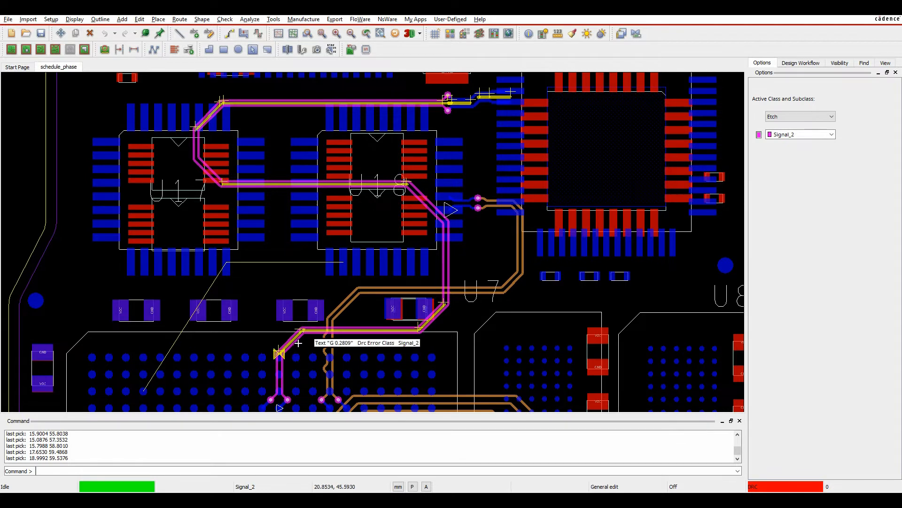
{"action": "mouse_move", "coordinate": [310, 417]}
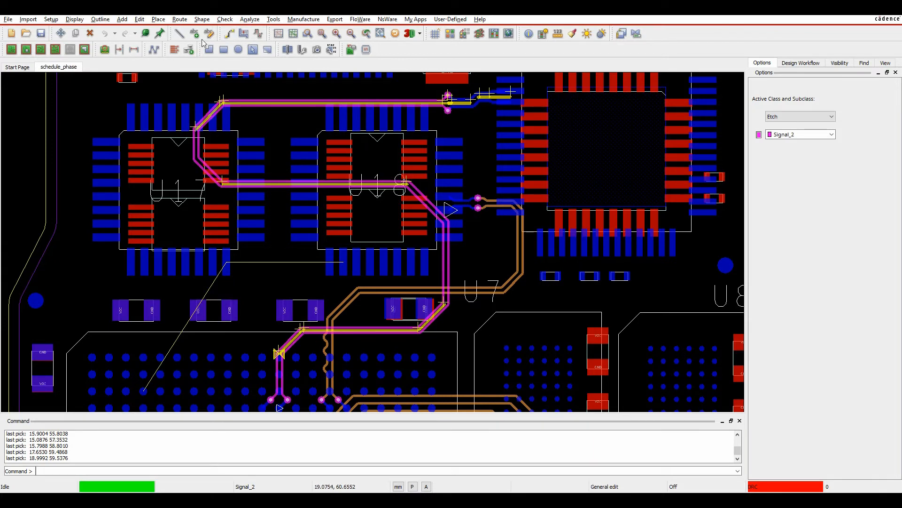
Phase-tune the PHASE pair's upper segment with 0.2 by 0.2 line bumps
{"action": "left_click", "coordinate": [179, 19]}
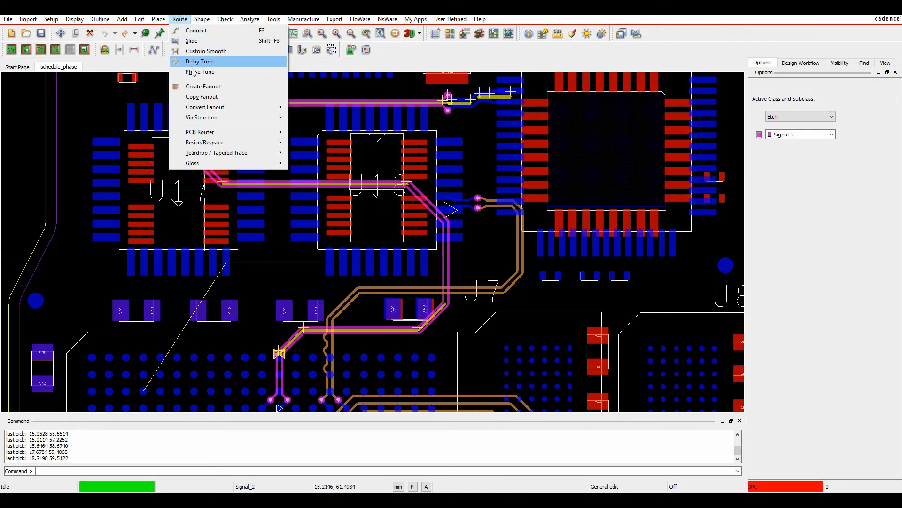
{"action": "left_click", "coordinate": [200, 72]}
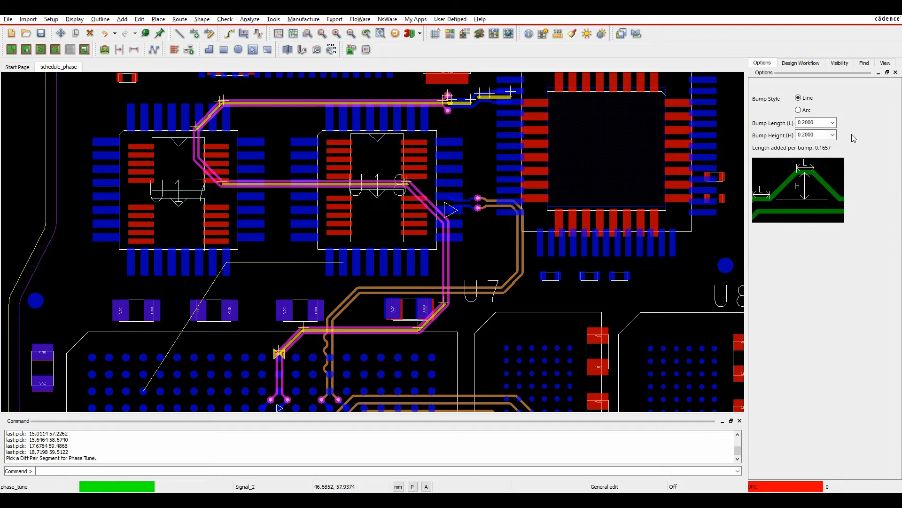
{"action": "mouse_move", "coordinate": [288, 348]}
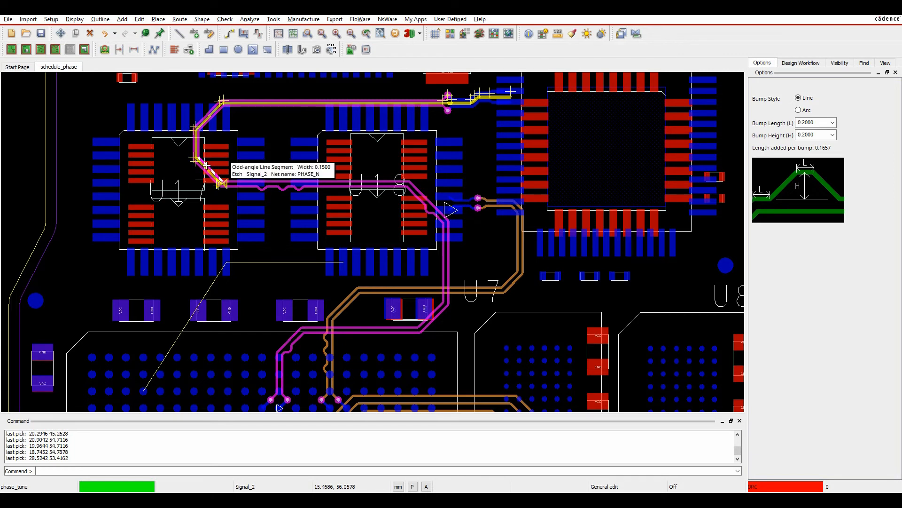
{"action": "left_click", "coordinate": [199, 143]}
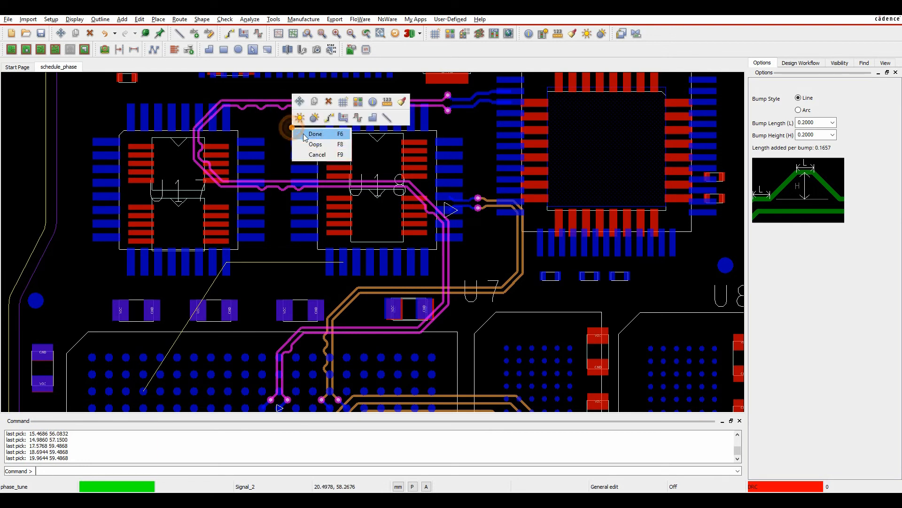
{"action": "left_click", "coordinate": [315, 134]}
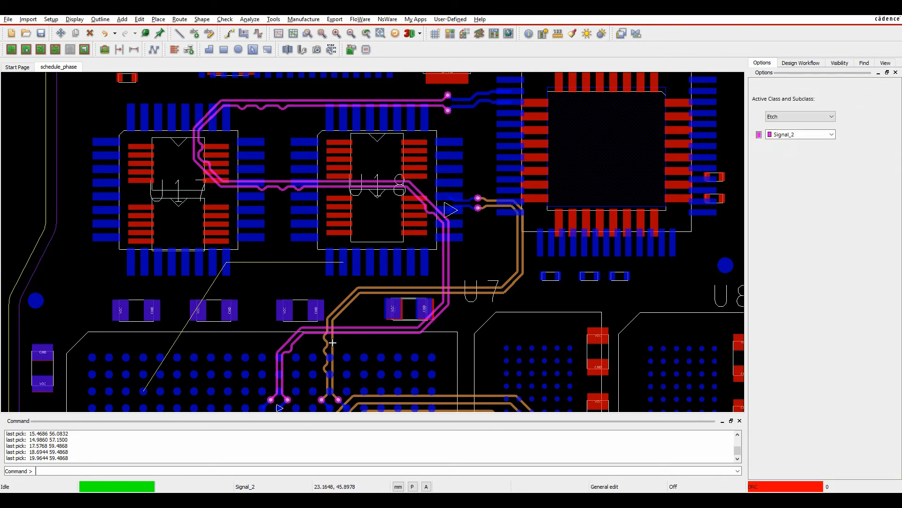
{"action": "mouse_move", "coordinate": [286, 398]}
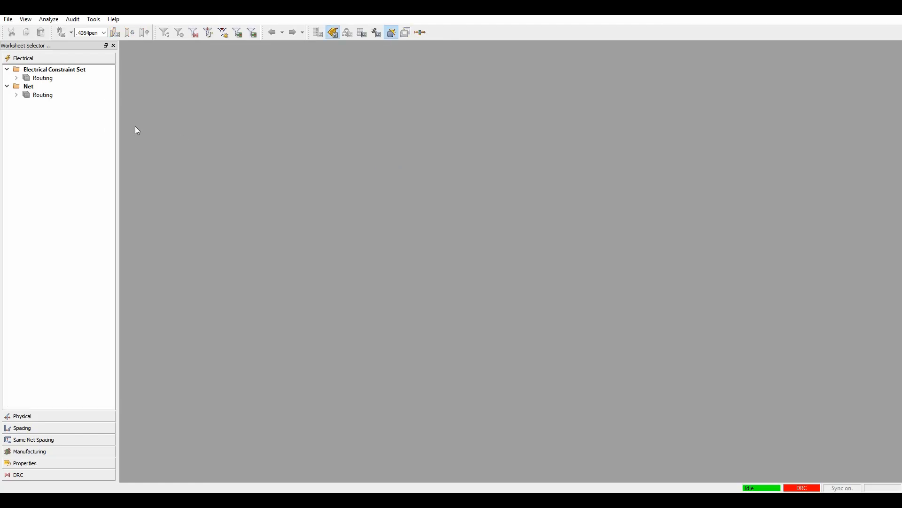
Analyze PHASE in the Net Differential Pair worksheet to refresh PHASE_N and PHASE_P margins
{"action": "left_click", "coordinate": [16, 95]}
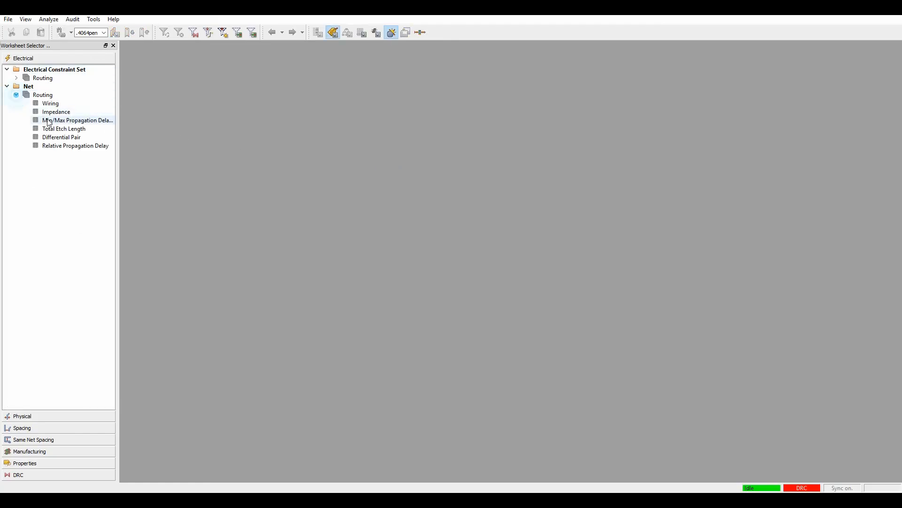
{"action": "left_click", "coordinate": [62, 137]}
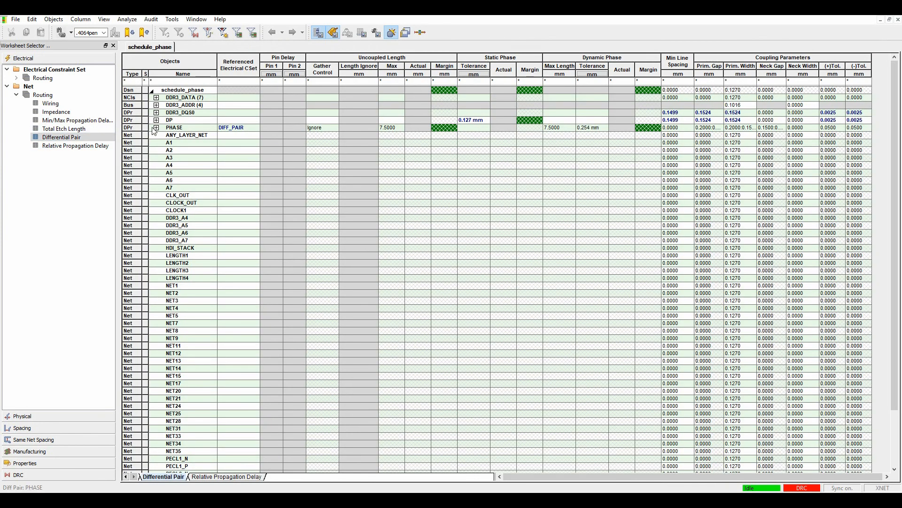
{"action": "right_click", "coordinate": [174, 128]}
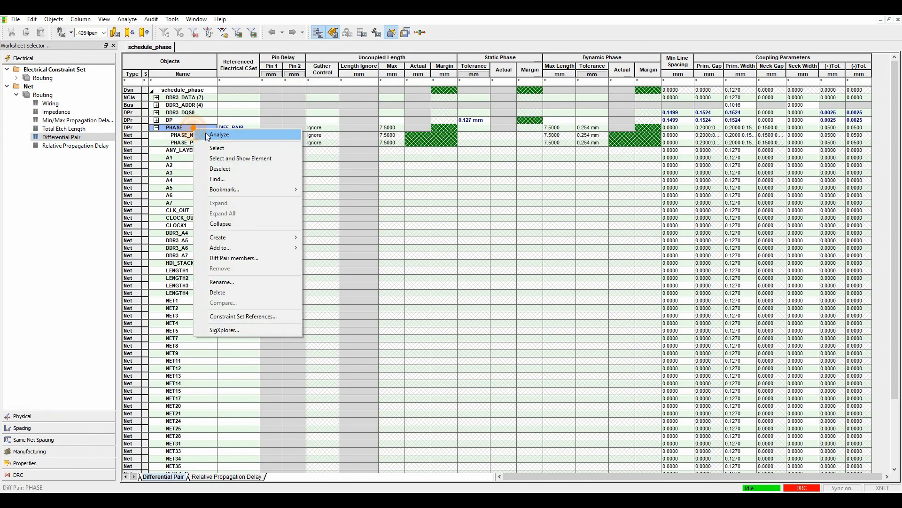
{"action": "left_click", "coordinate": [220, 134]}
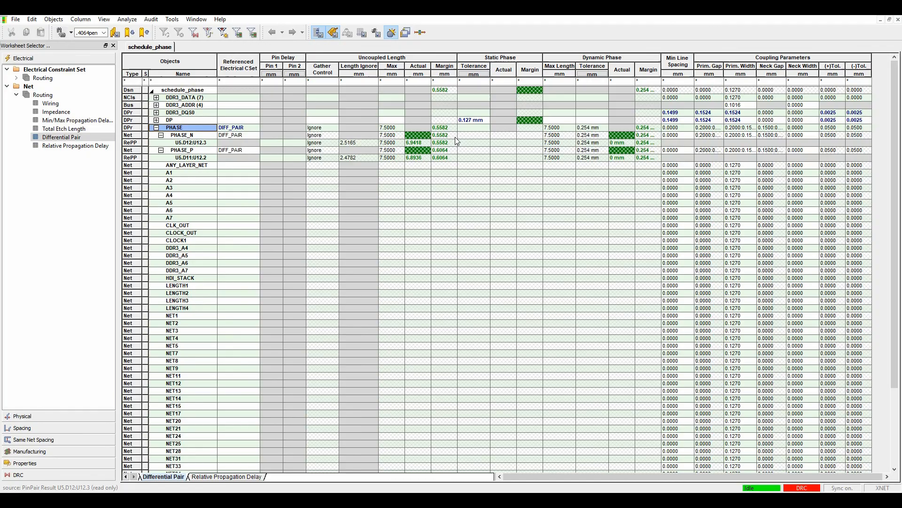